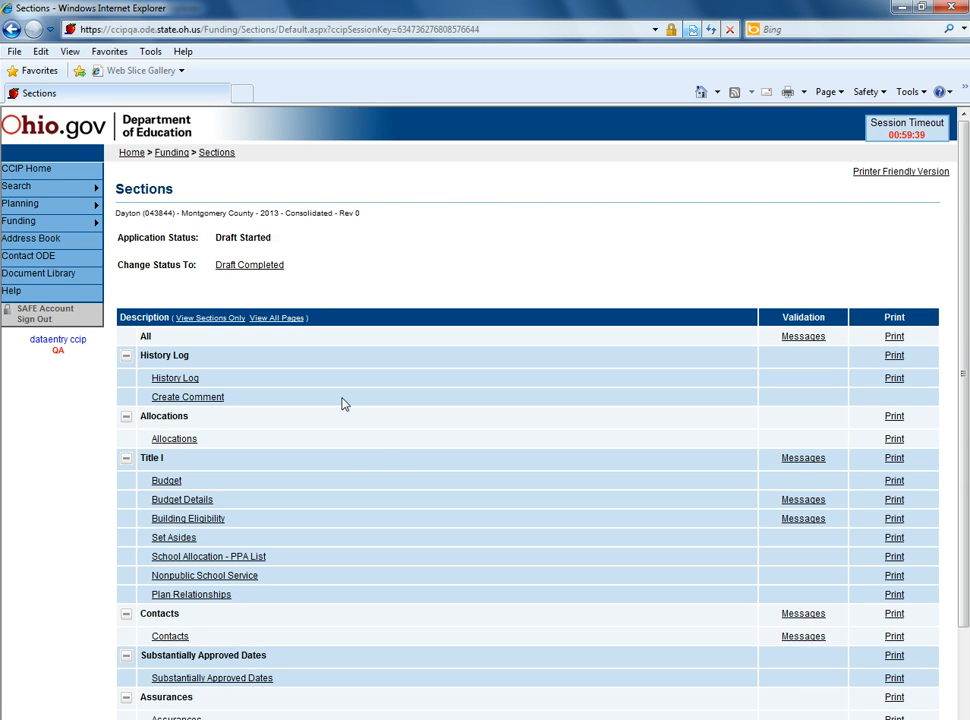
pyautogui.moveTo(298, 476)
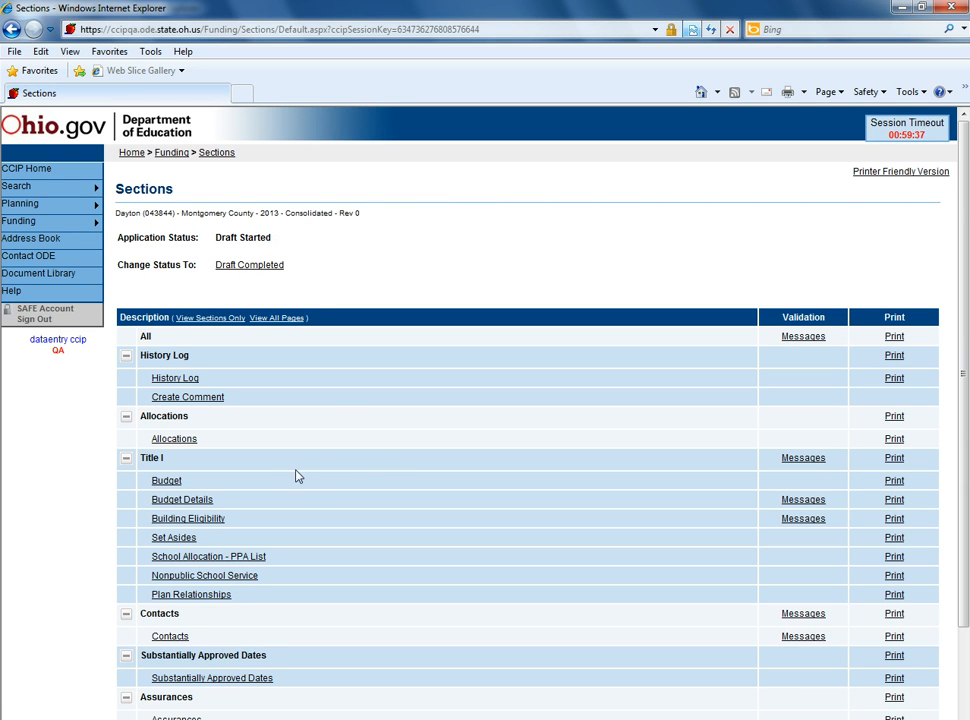
pyautogui.moveTo(240, 476)
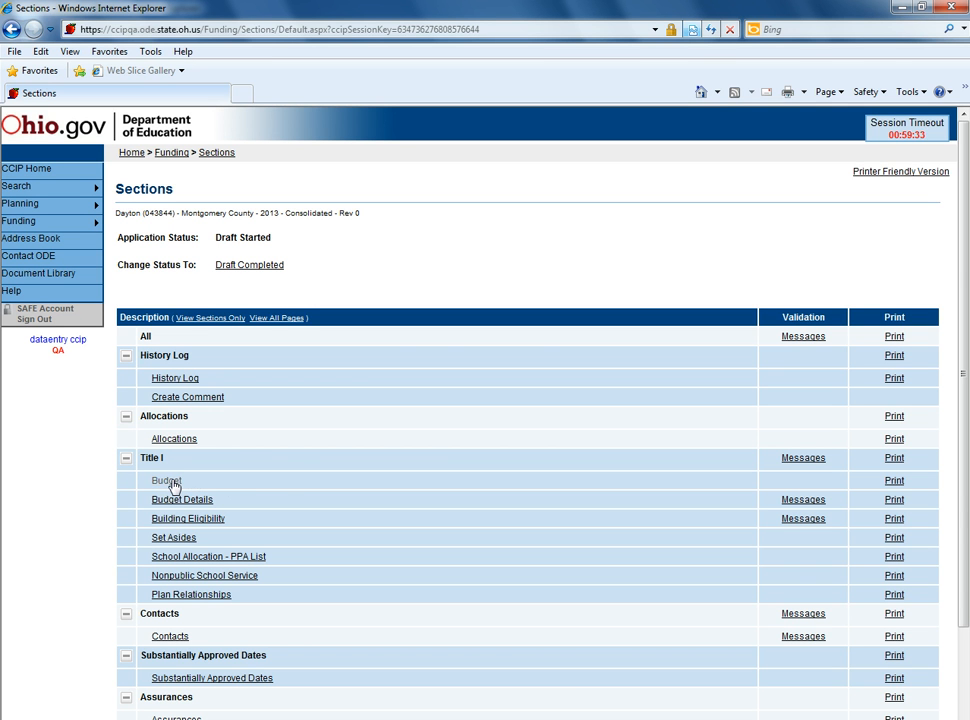
# Step: Review the Title I Budget grid by purpose and object code, then move to Budget Details
pyautogui.click(164, 480)
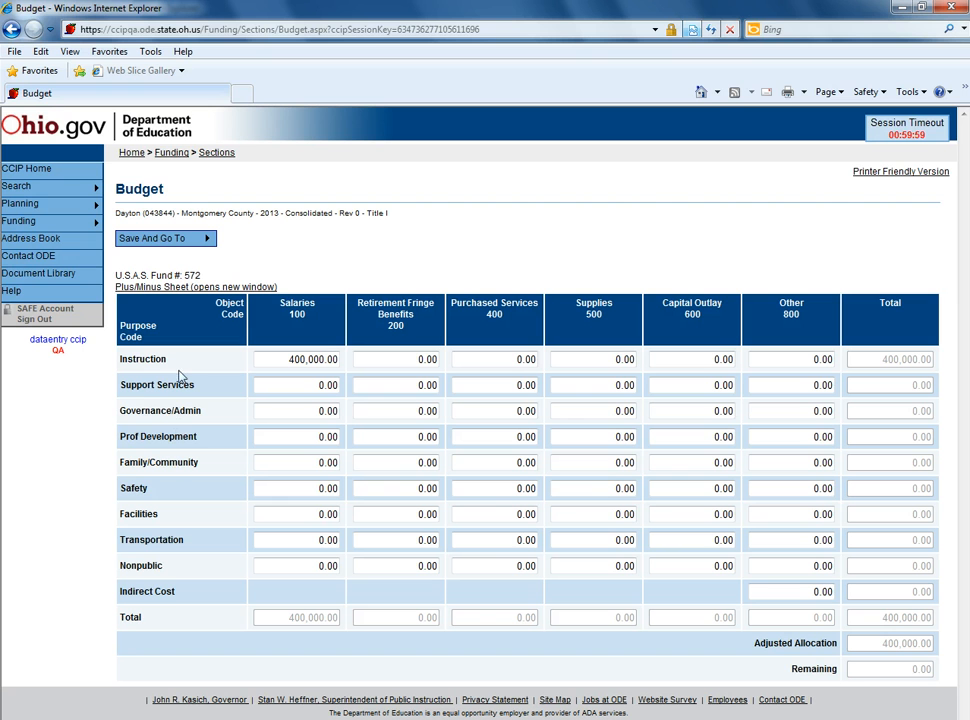
pyautogui.moveTo(168, 364)
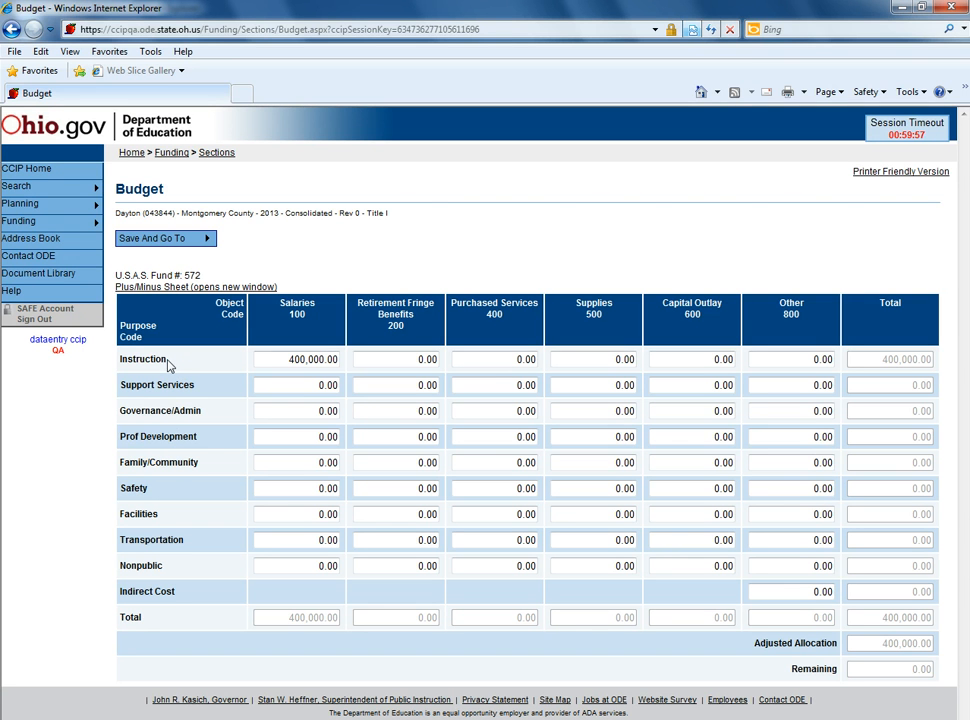
pyautogui.moveTo(156, 410)
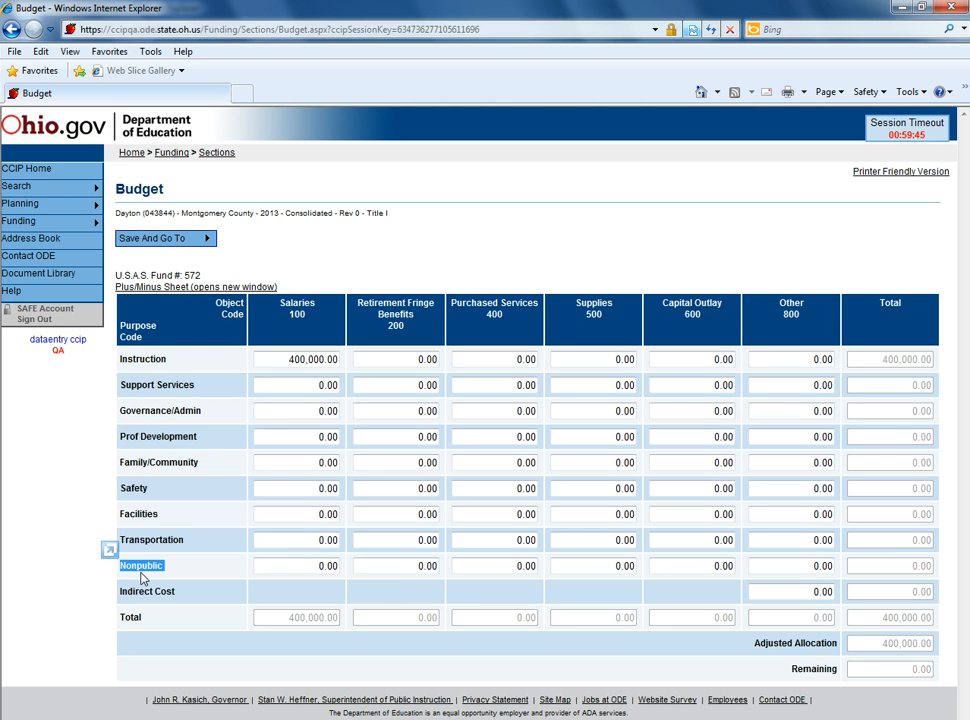
pyautogui.moveTo(148, 576)
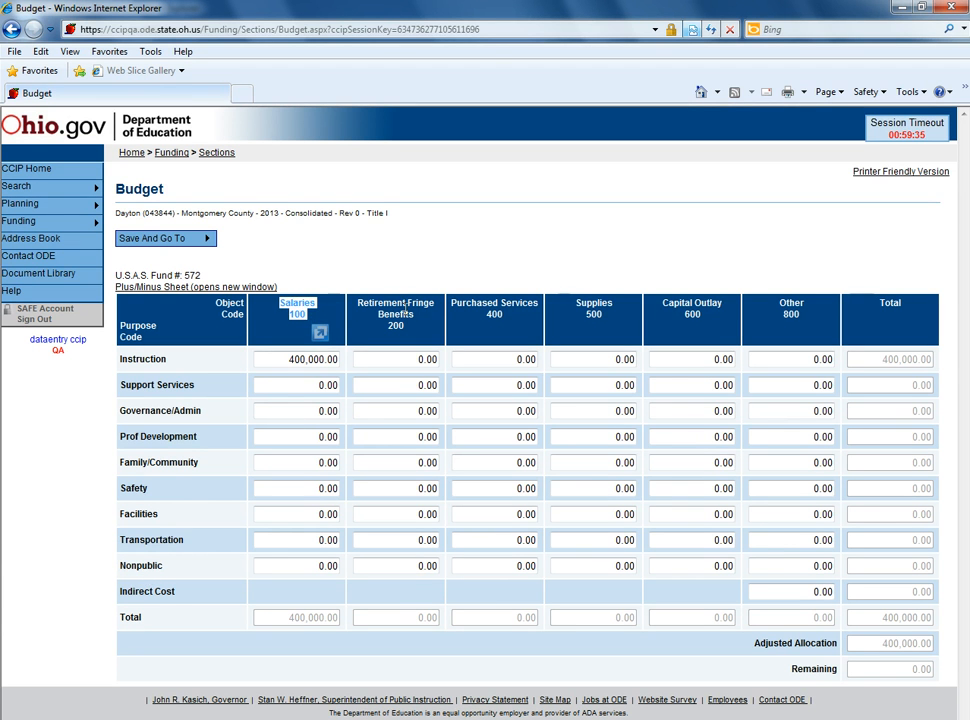
pyautogui.moveTo(564, 304)
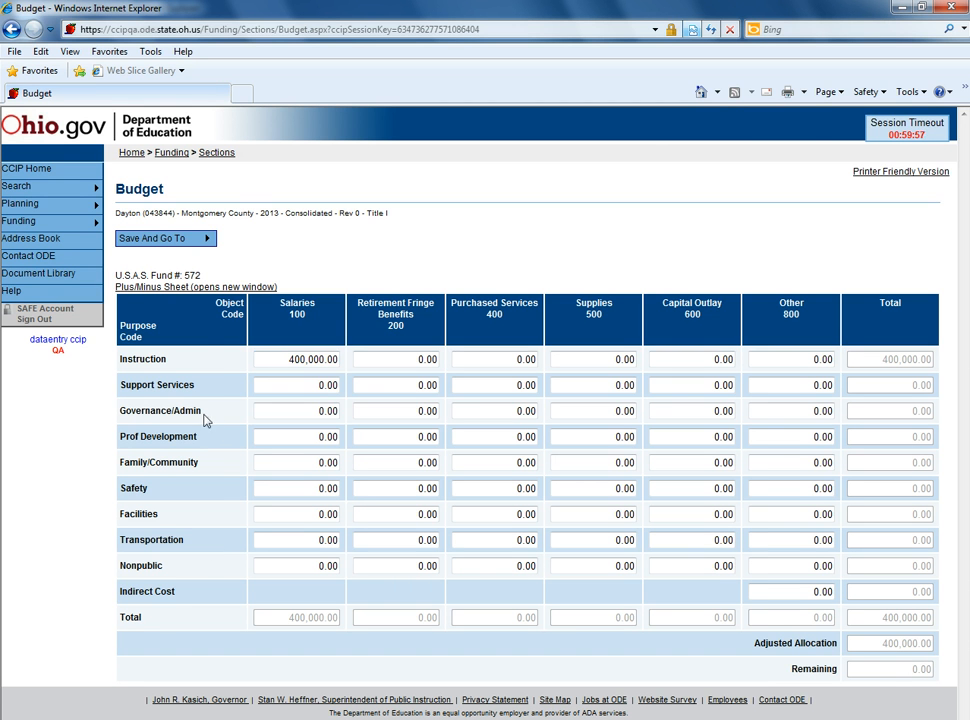
pyautogui.click(164, 238)
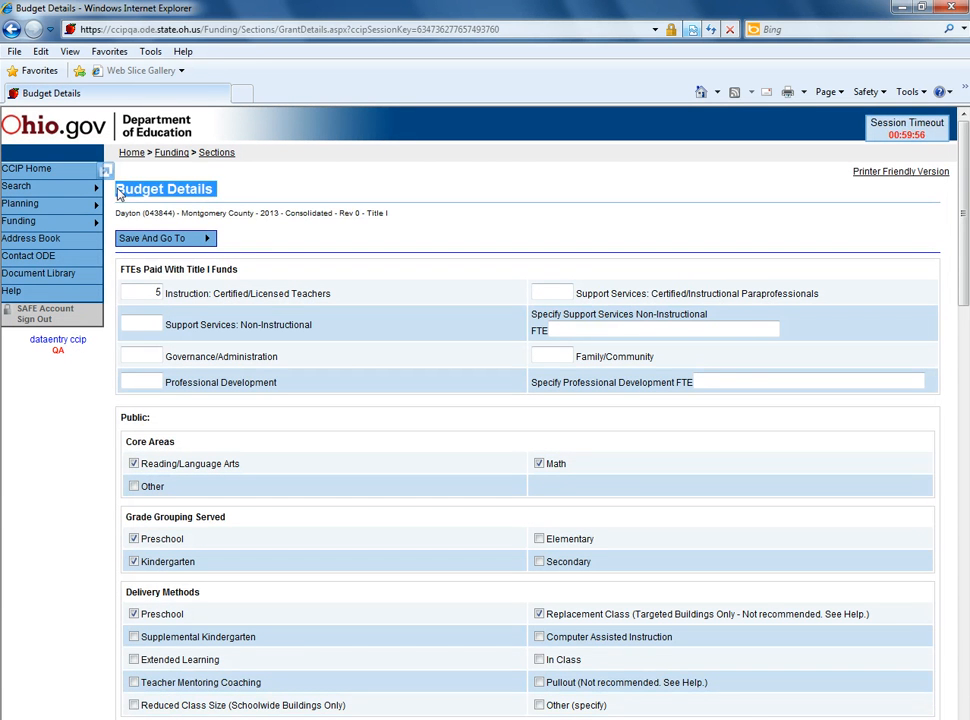
pyautogui.moveTo(248, 180)
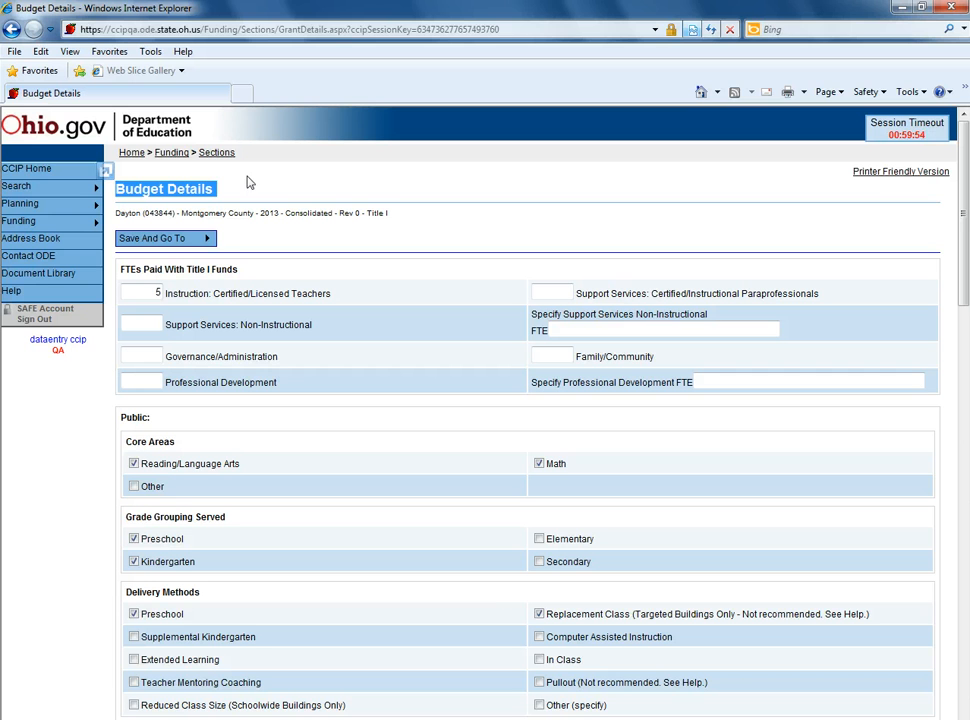
pyautogui.moveTo(36, 644)
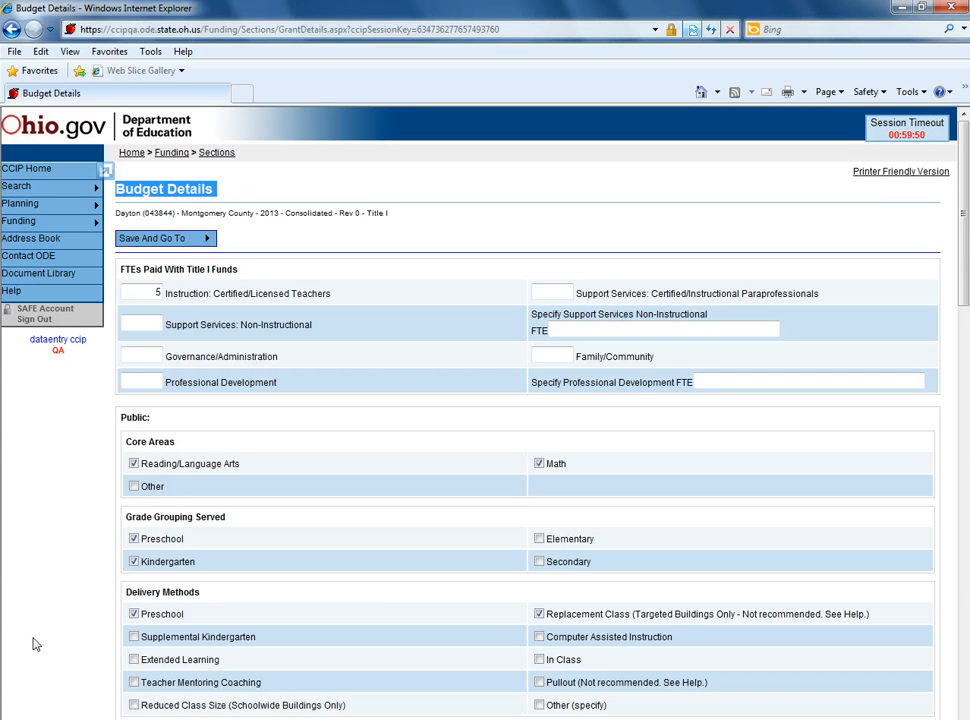
pyautogui.moveTo(56, 504)
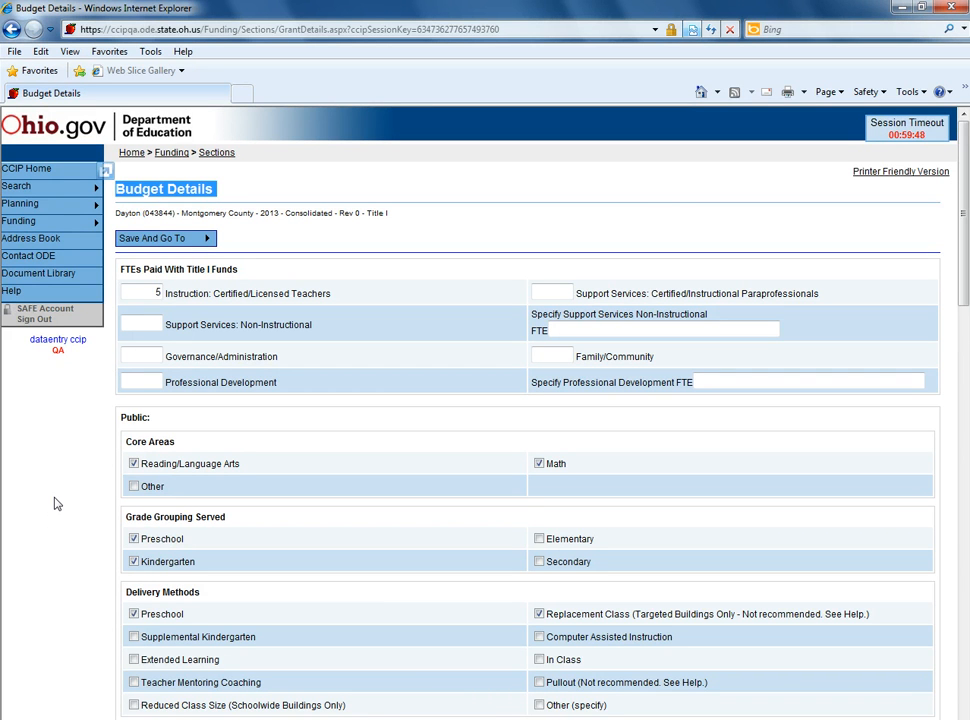
pyautogui.moveTo(292, 464)
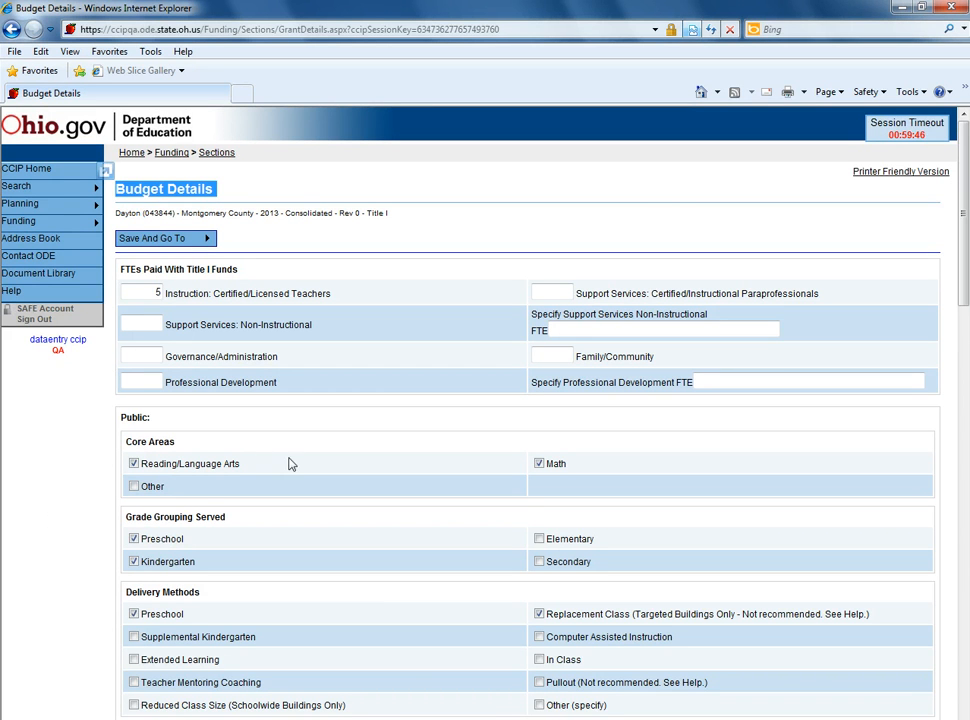
pyautogui.moveTo(308, 472)
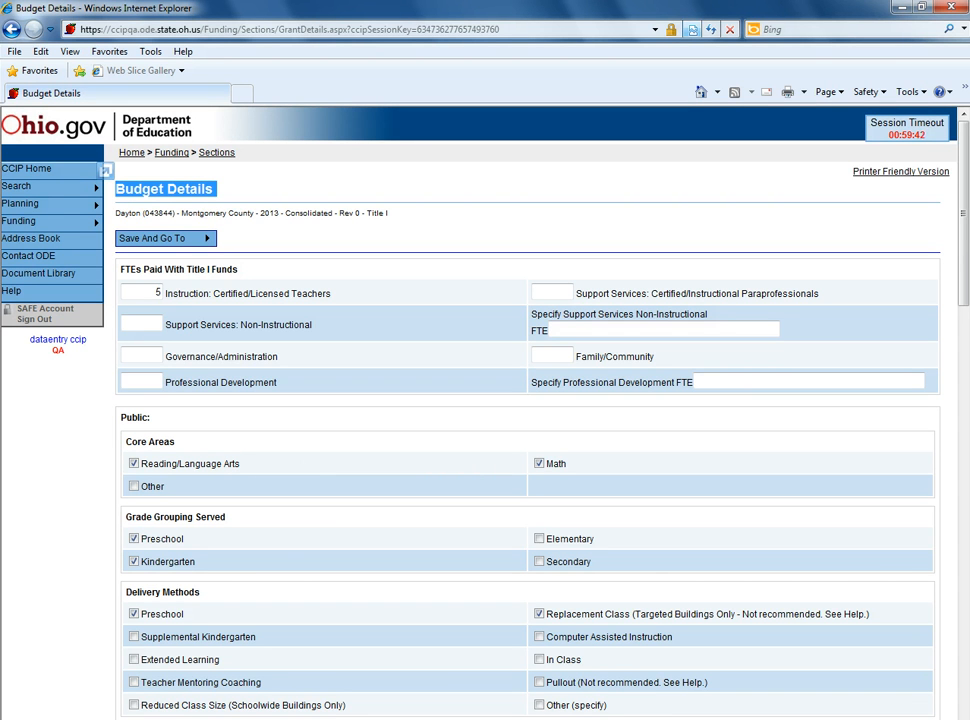
pyautogui.moveTo(212, 596)
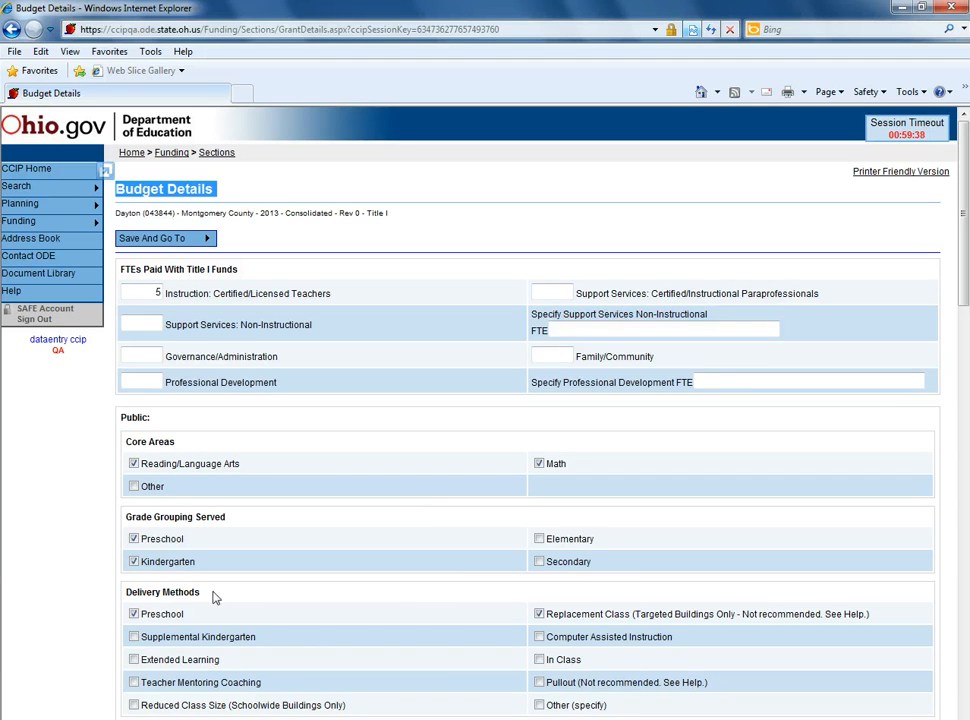
pyautogui.scroll(-3)
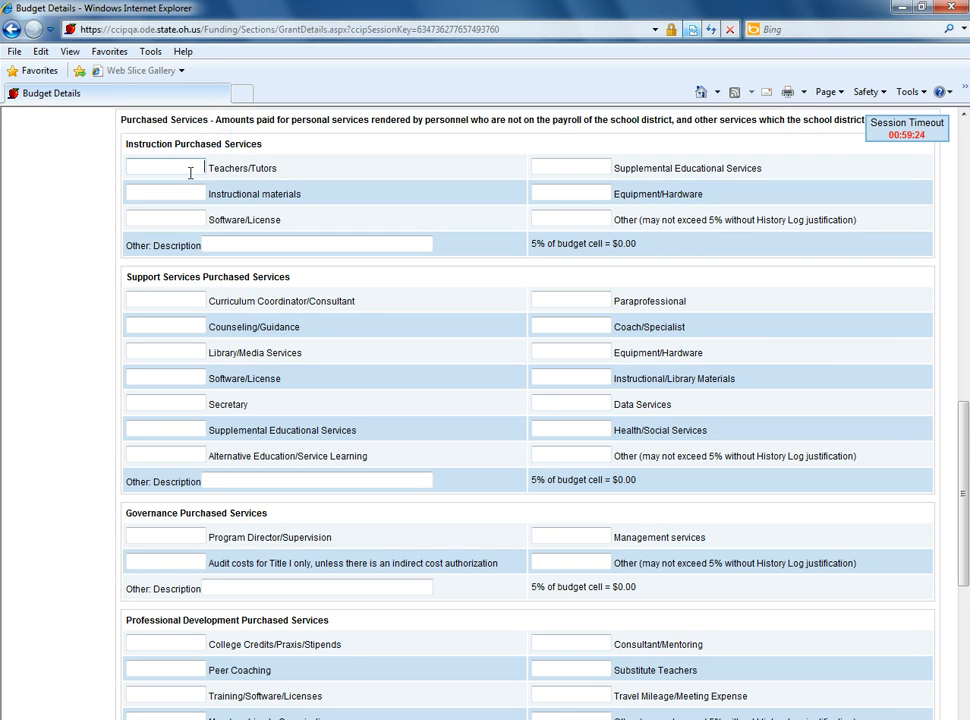
pyautogui.write('1')
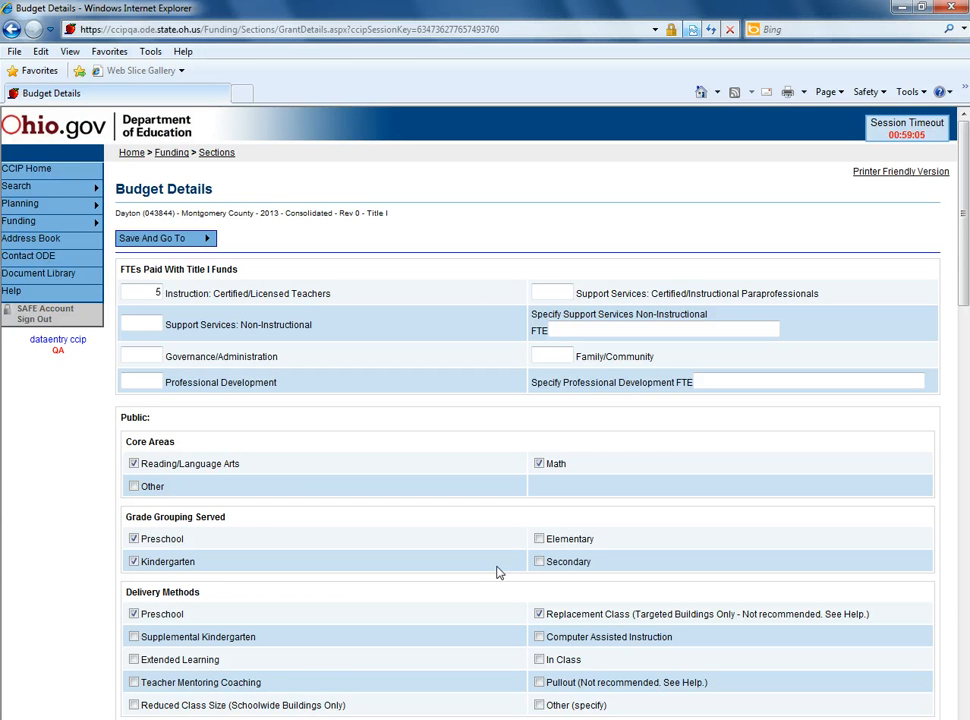
pyautogui.moveTo(508, 548)
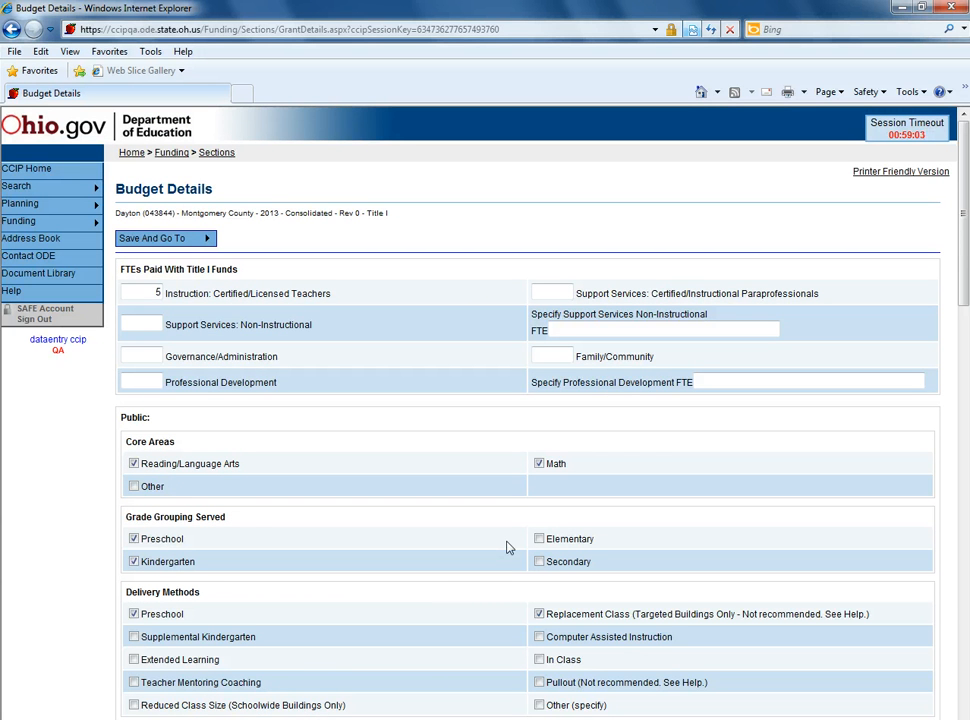